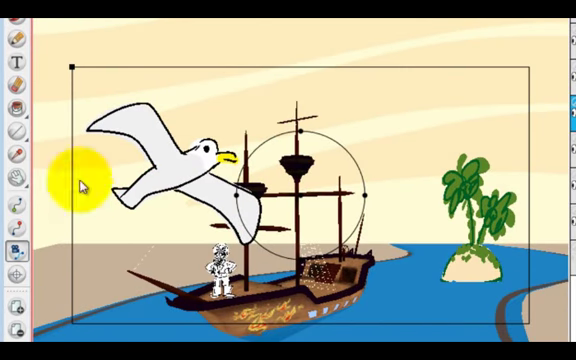
Step: Orbit the 3D camera around the pirate ship scene in the Stage view
left_click_drag(77, 183, 189, 113)
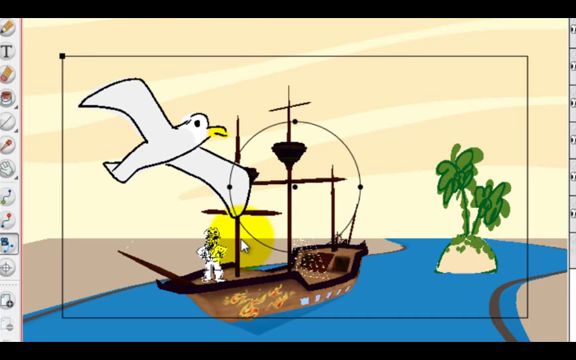
Step: Reposition the 3D camera to push in on the ship's deck and pirate
left_click_drag(253, 232, 115, 137)
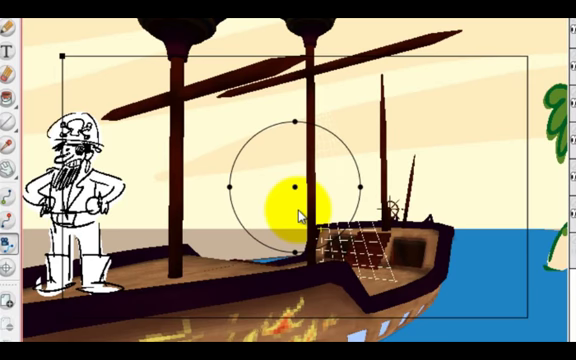
Step: Dolly the camera forward toward the ship deck
left_click_drag(288, 193, 75, 60)
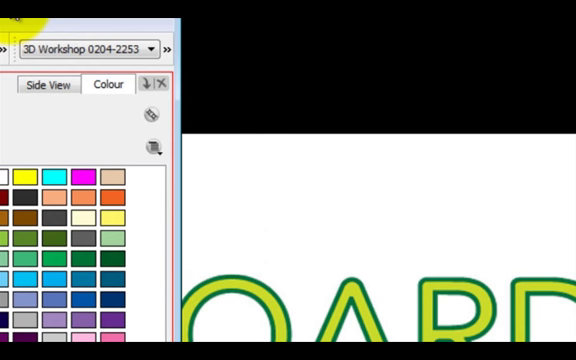
mouse_move(144, 88)
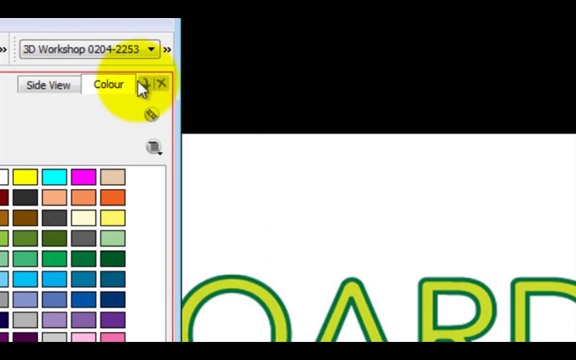
Step: Open the tab menu on the Colour panel
left_click(140, 88)
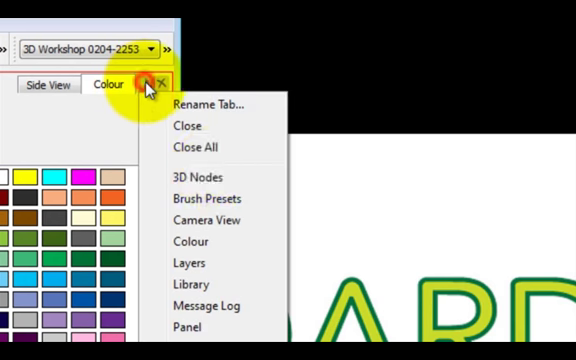
Step: Add the Layers panel and turn on Always Face Camera for the selected layer
left_click(188, 263)
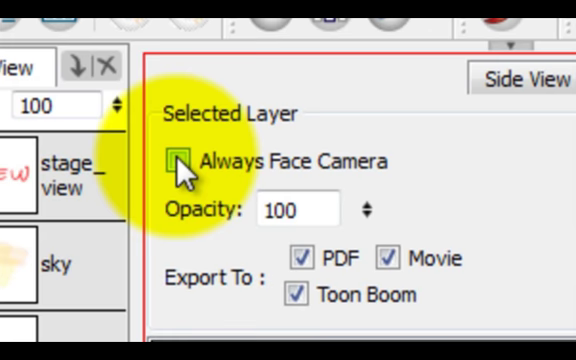
left_click(183, 161)
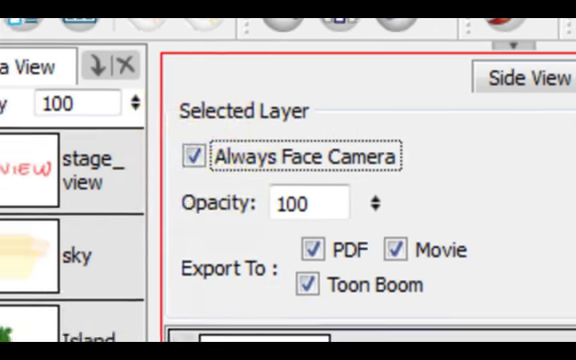